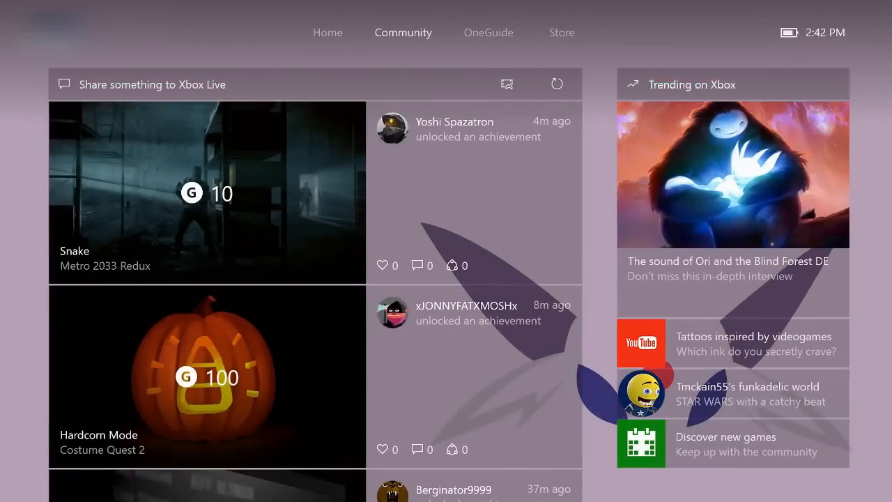
# Switch from the Community activity feed to the OneGuide page of TV and movie content
pyautogui.click(488, 33)
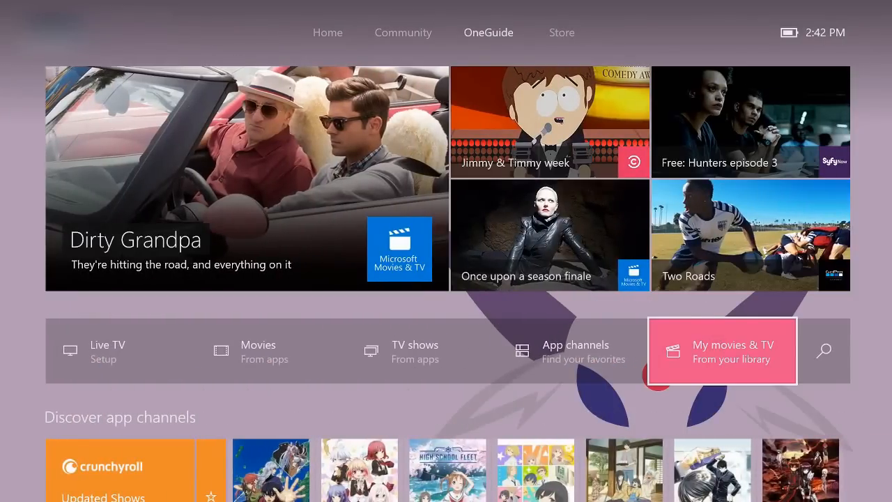
pyautogui.click(456, 32)
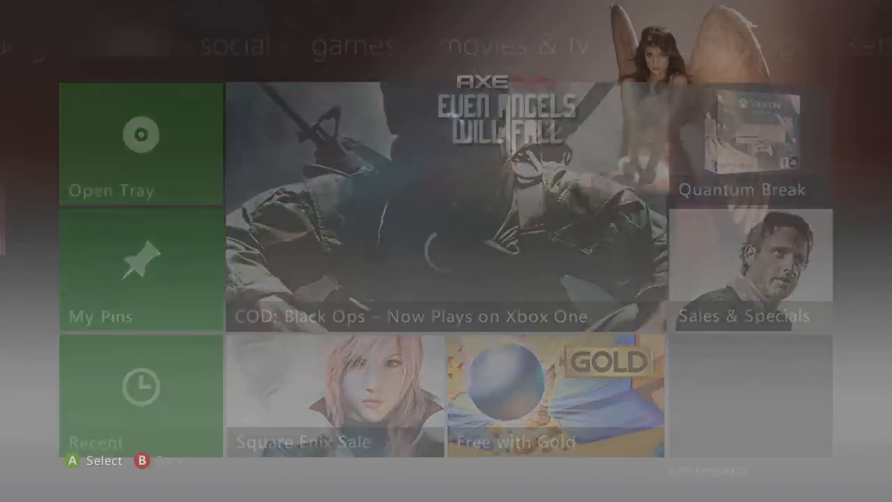
# Browse the 'Plays on Xbox One' game list and open Call of Duty: Black Ops
pyautogui.click(447, 202)
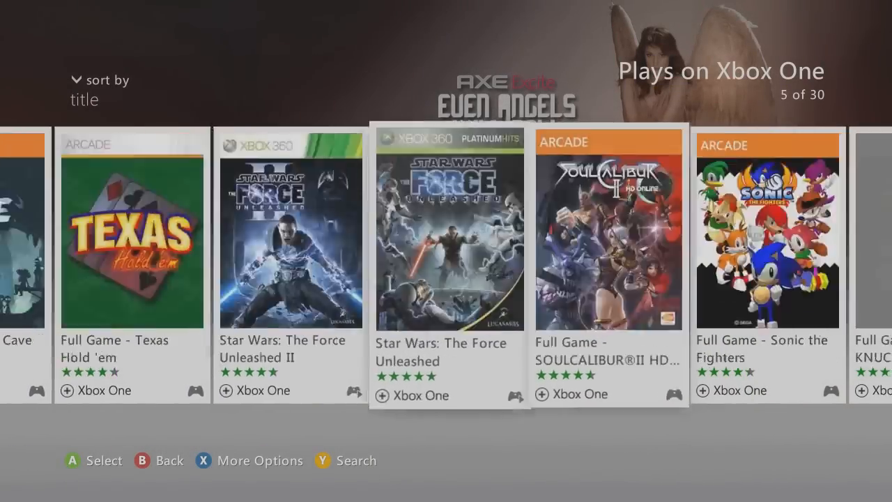
pyautogui.hscroll(3)
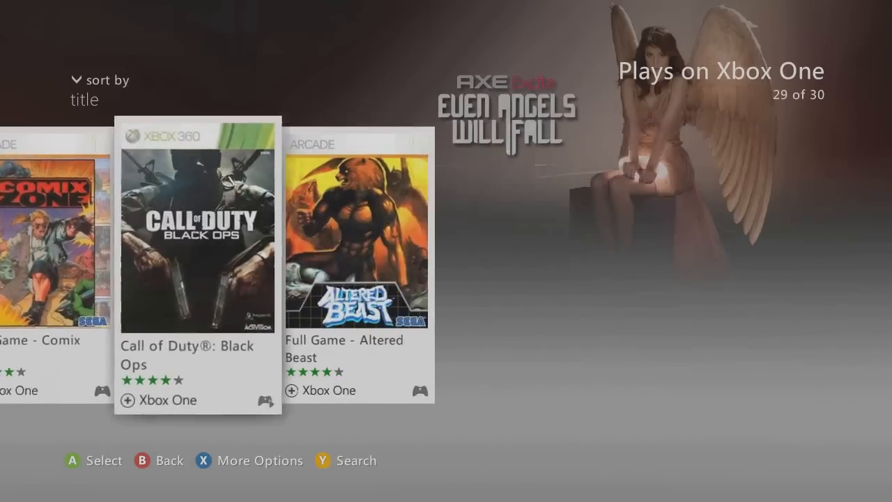
pyautogui.click(198, 234)
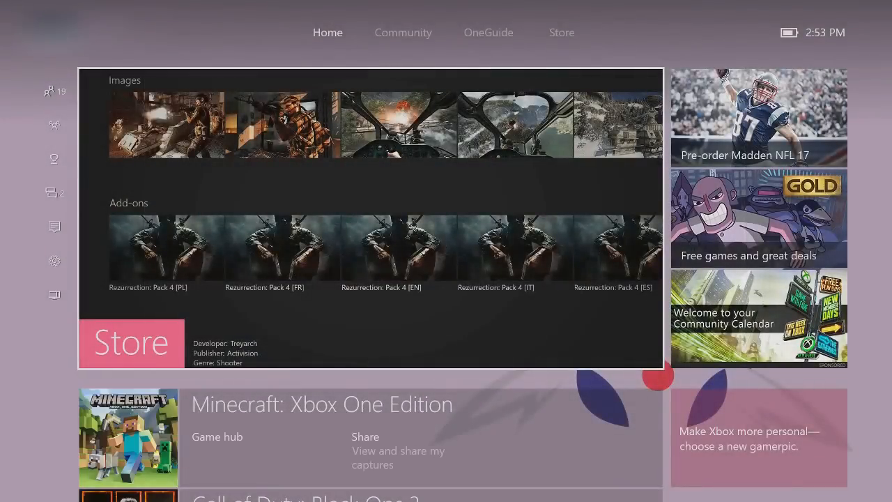
# Start the game to trigger the 'Update this for Xbox One' prompt, then cancel it
pyautogui.click(131, 343)
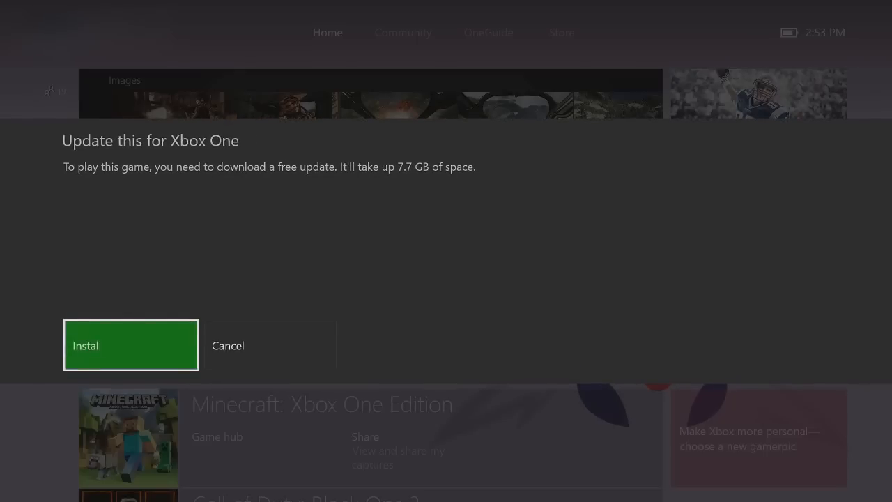
pyautogui.click(227, 346)
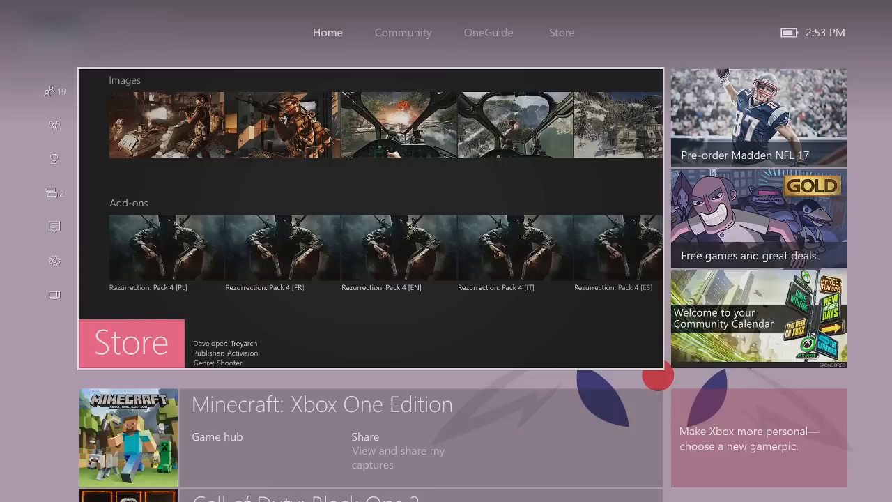